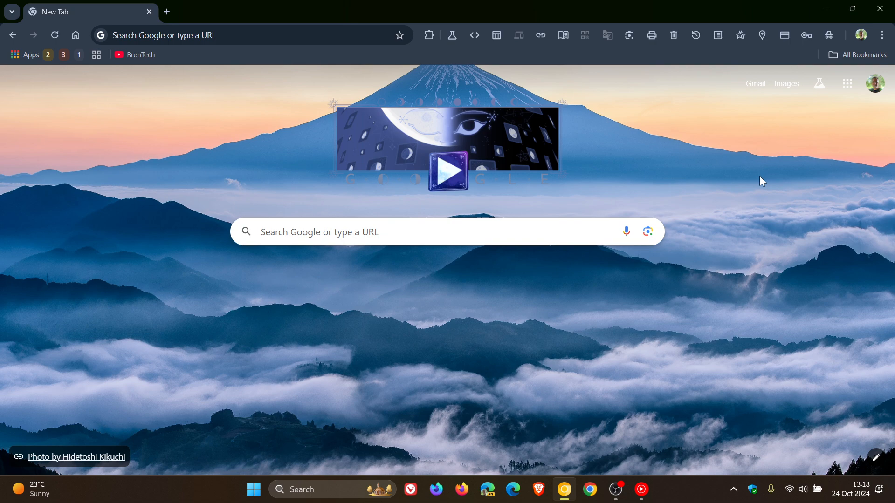
Launch Google Calendar from the Google apps list on Chrome's new tab page
left_click(847, 83)
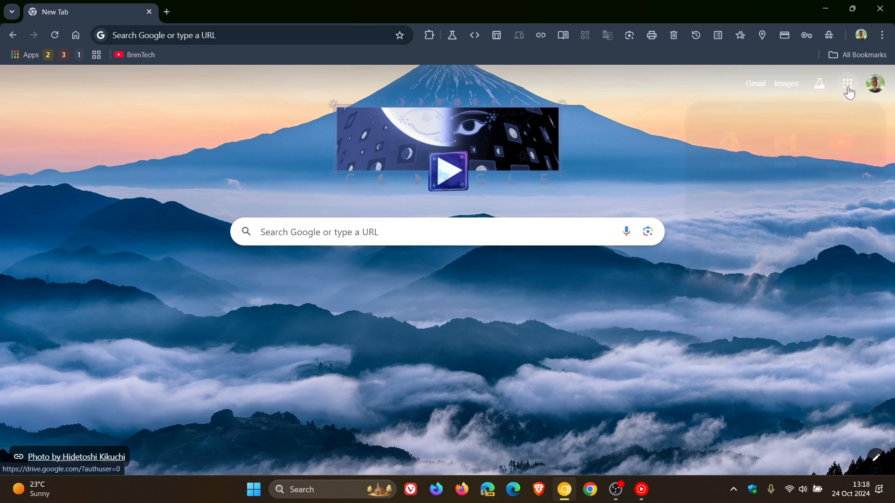
left_click(847, 84)
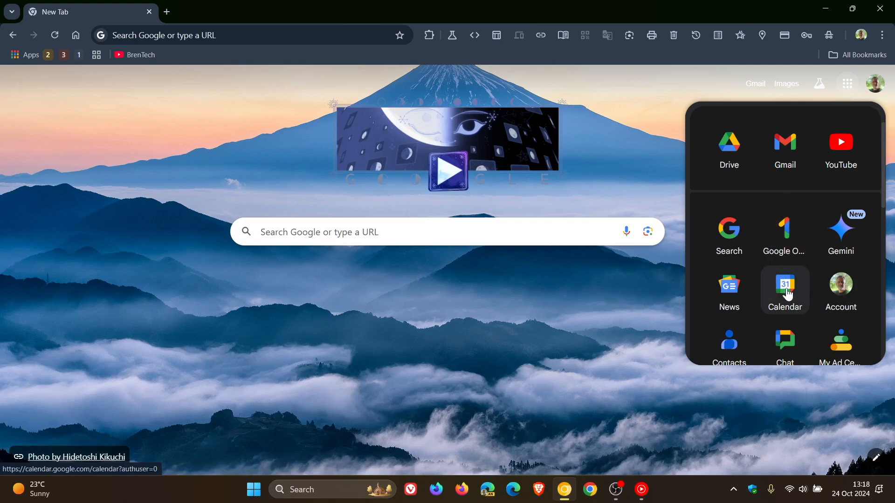
left_click(783, 287)
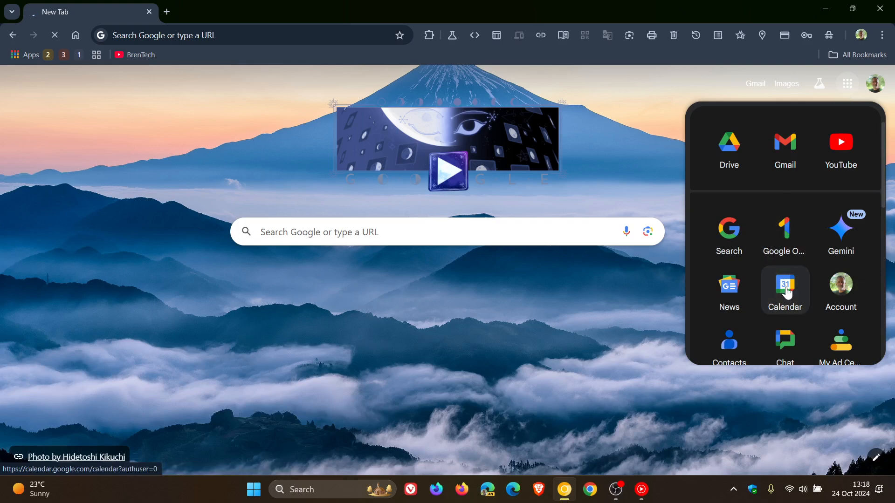
Let Google Calendar finish loading in week view for 20–26 October 2024
left_click(783, 288)
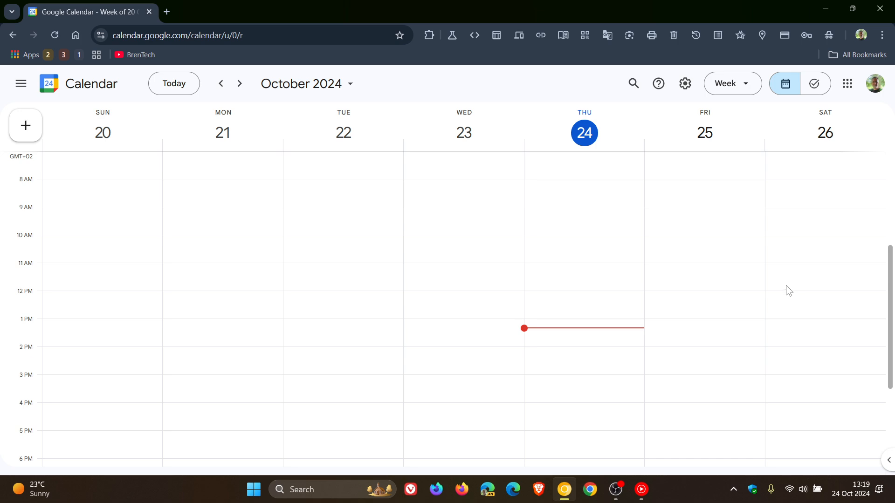
mouse_move(606, 284)
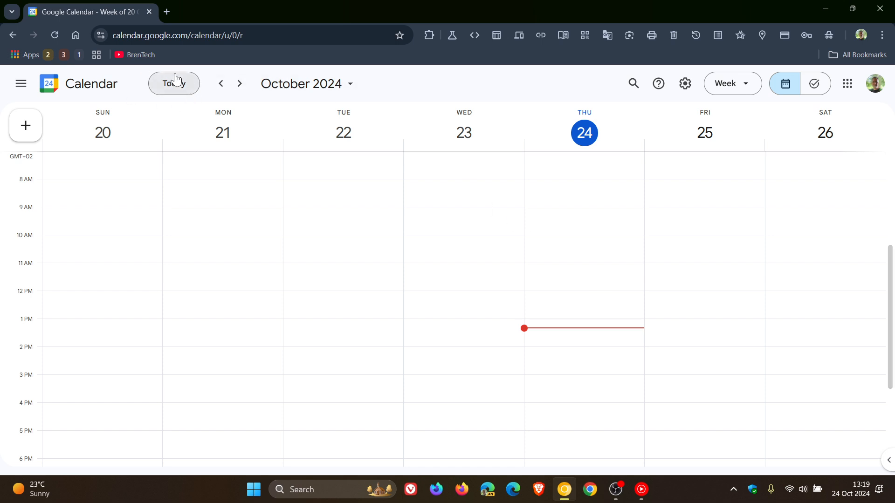
mouse_move(240, 83)
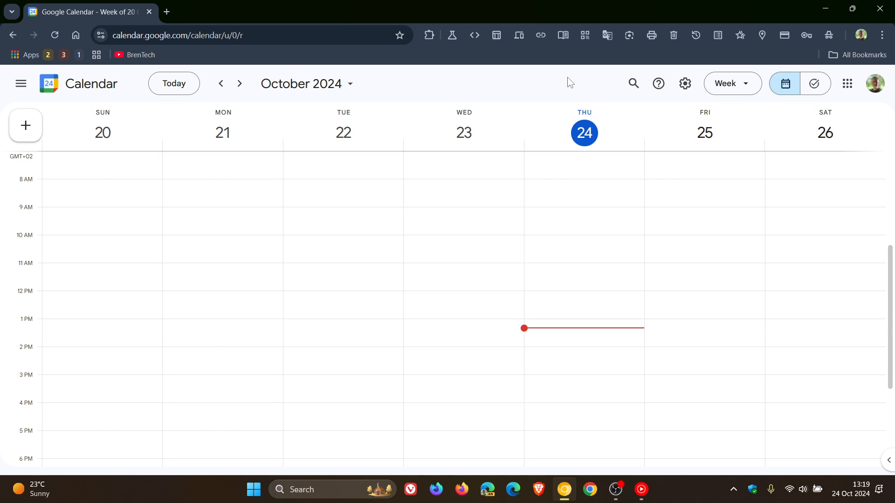
mouse_move(583, 133)
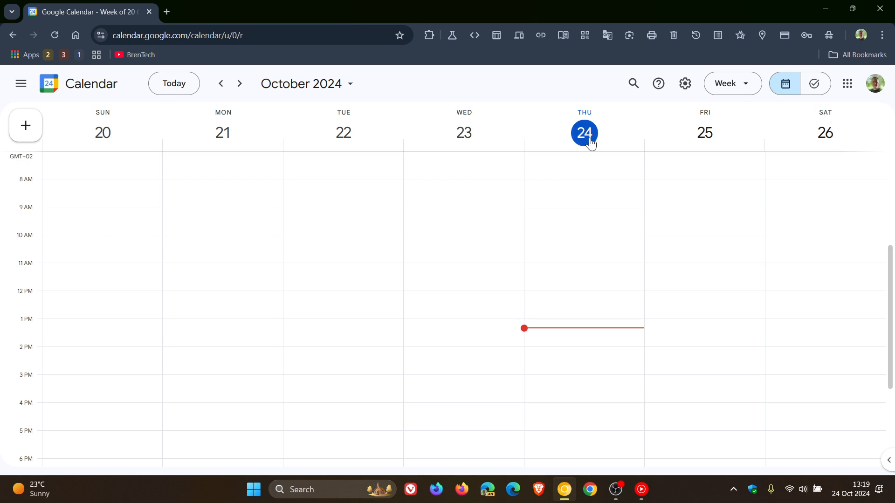
Show Thursday 24 October in day view and discard an untitled event draft
left_click(24, 125)
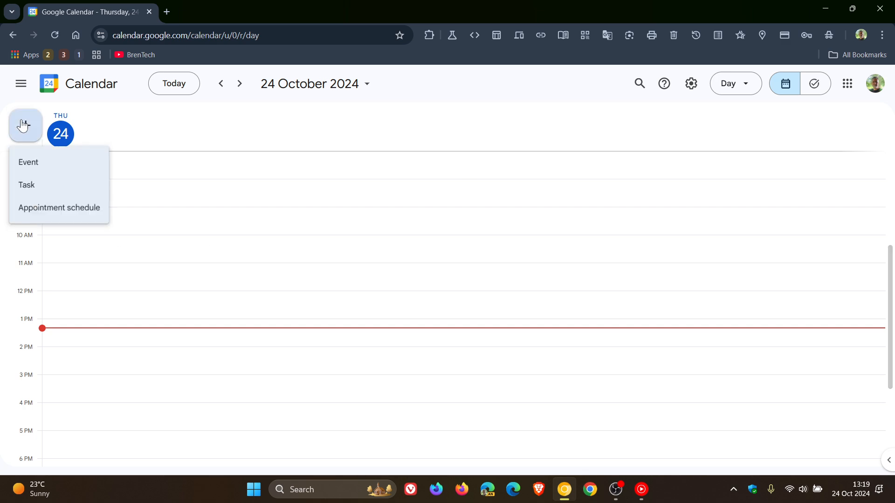
left_click(28, 162)
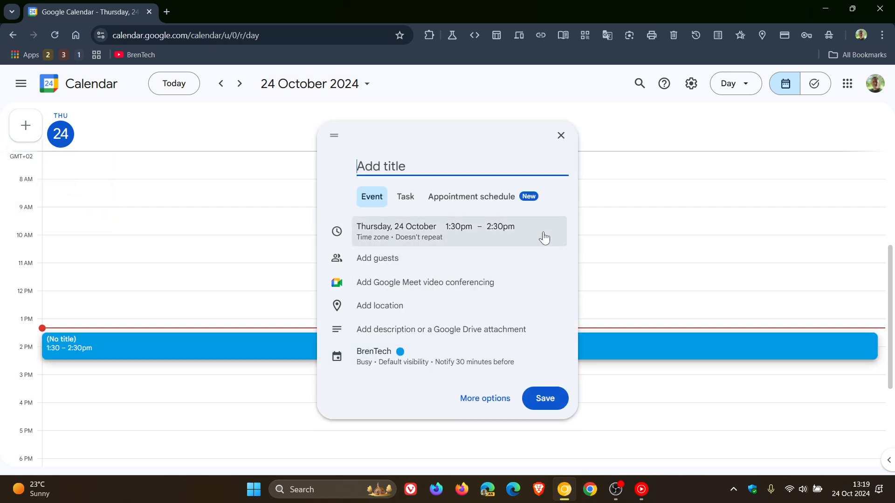
mouse_move(513, 159)
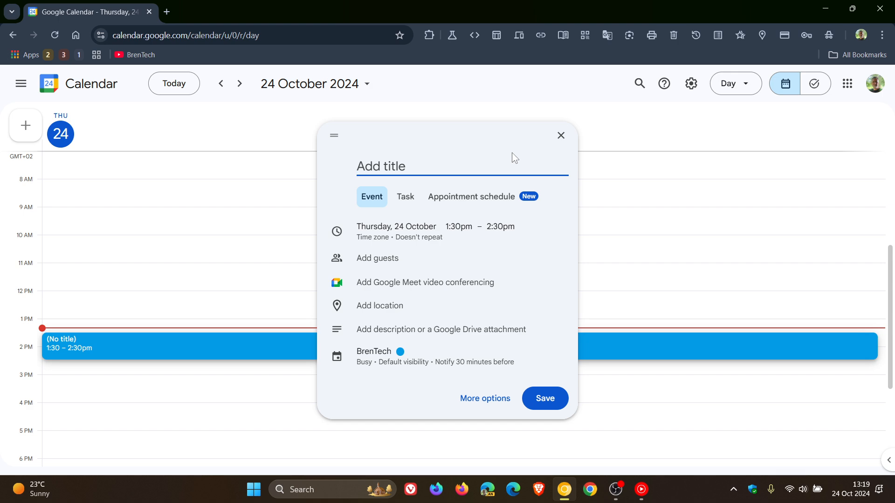
mouse_move(363, 231)
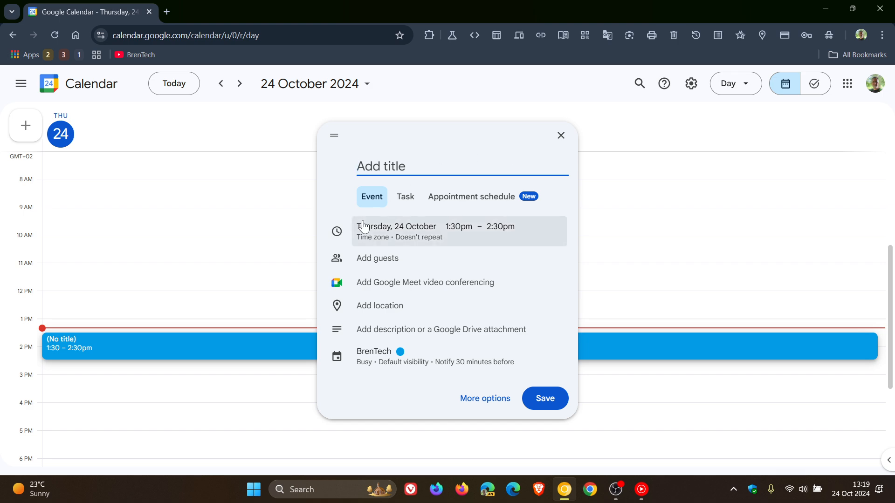
mouse_move(563, 136)
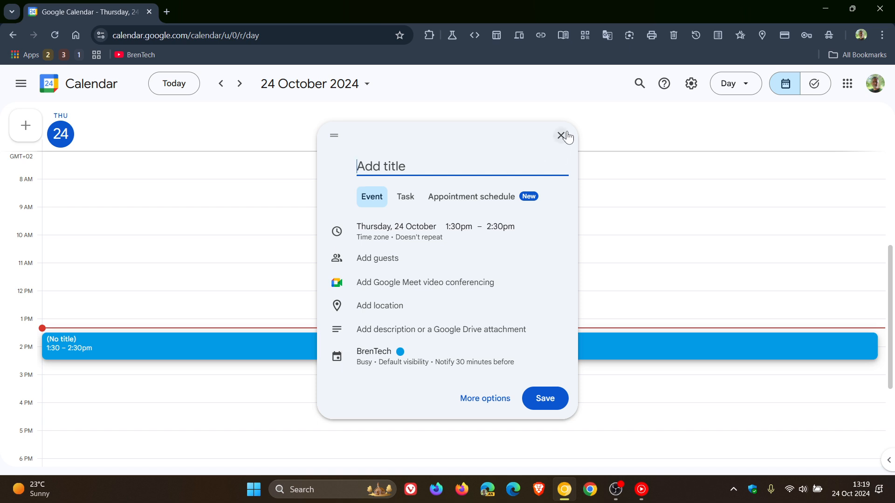
left_click(561, 137)
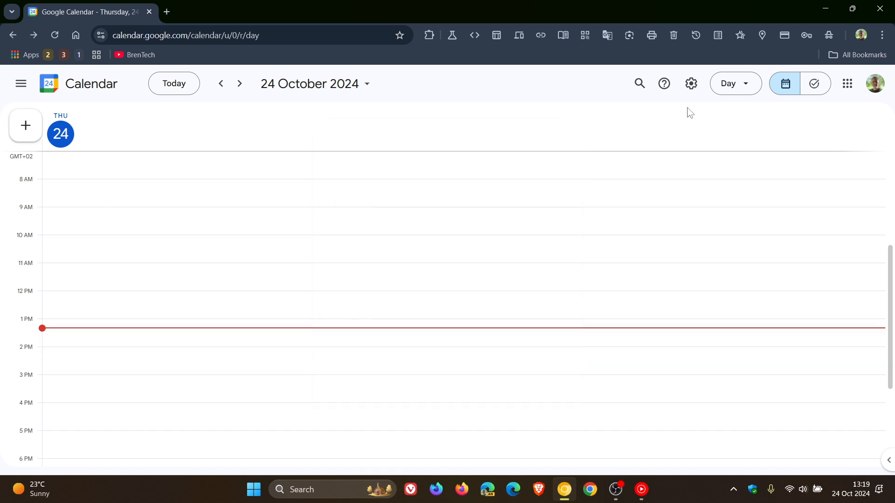
Switch the calendar back to week view for 20–26 October 2024
left_click(734, 83)
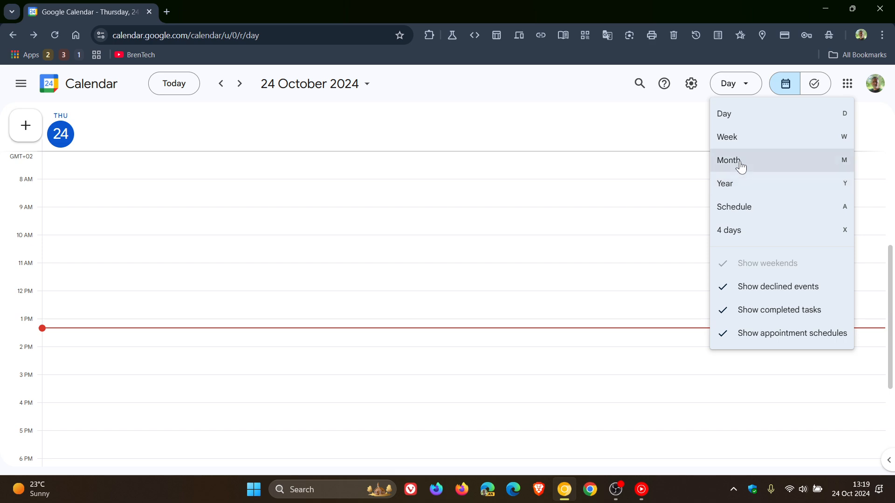
mouse_move(736, 139)
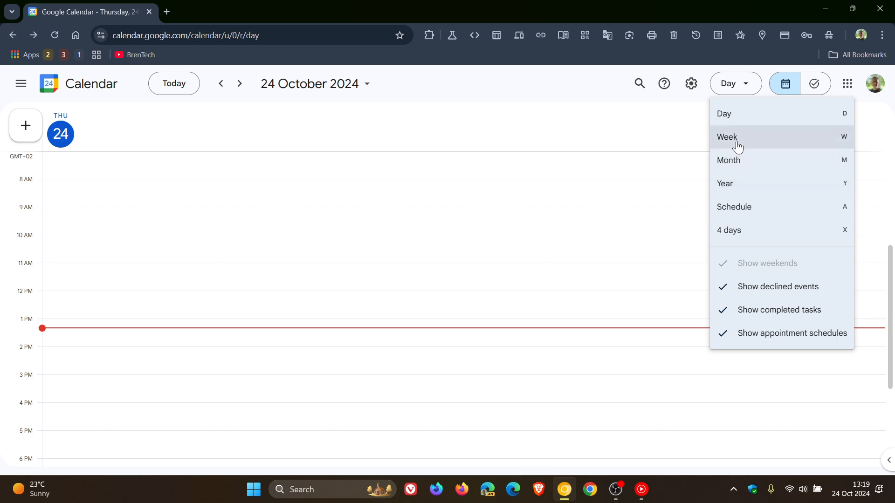
left_click(726, 136)
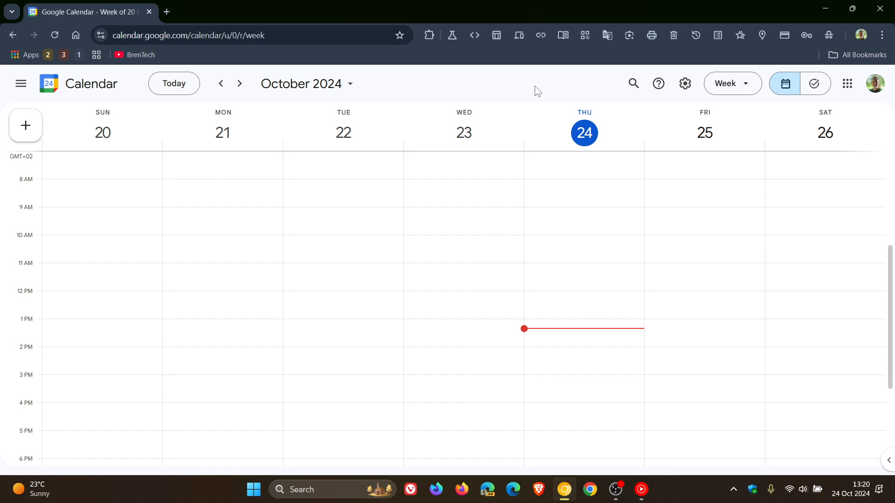
mouse_move(684, 83)
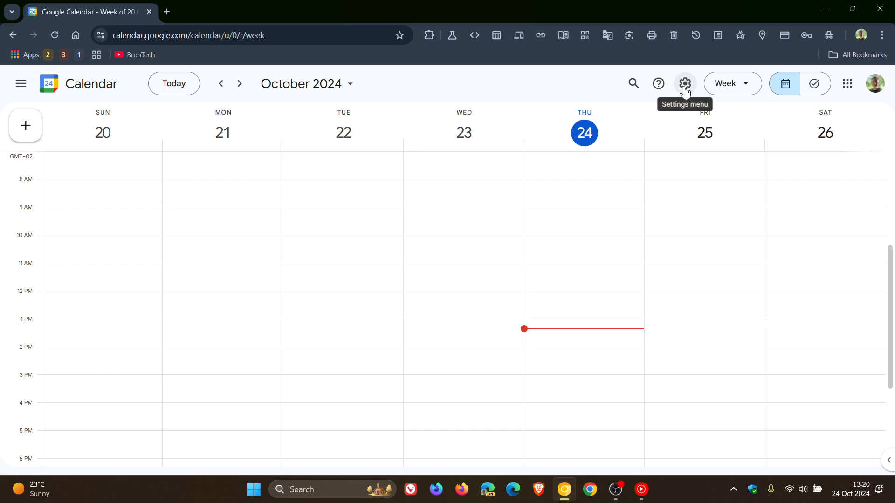
In Appearance settings, make the theme follow the device default (dark)
left_click(684, 83)
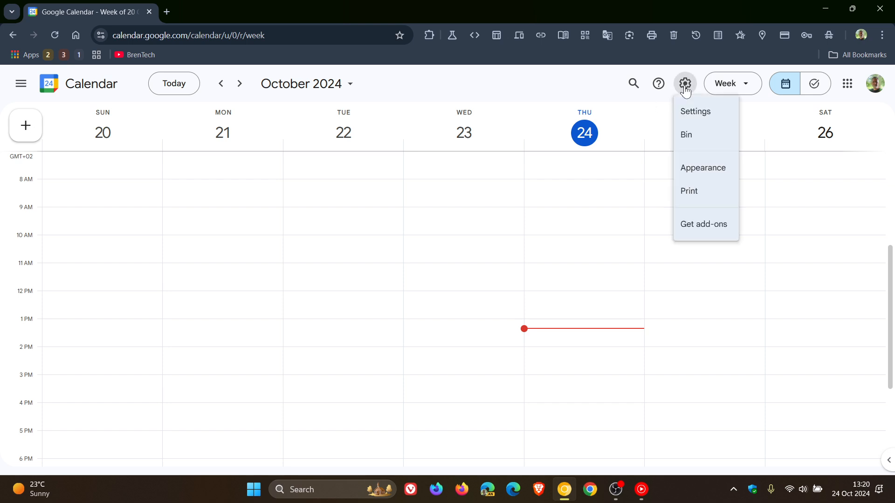
mouse_move(703, 166)
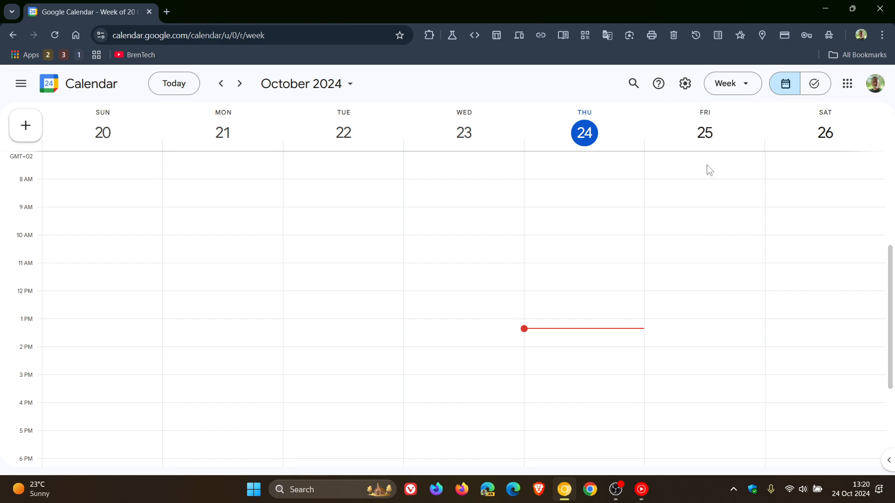
left_click(685, 83)
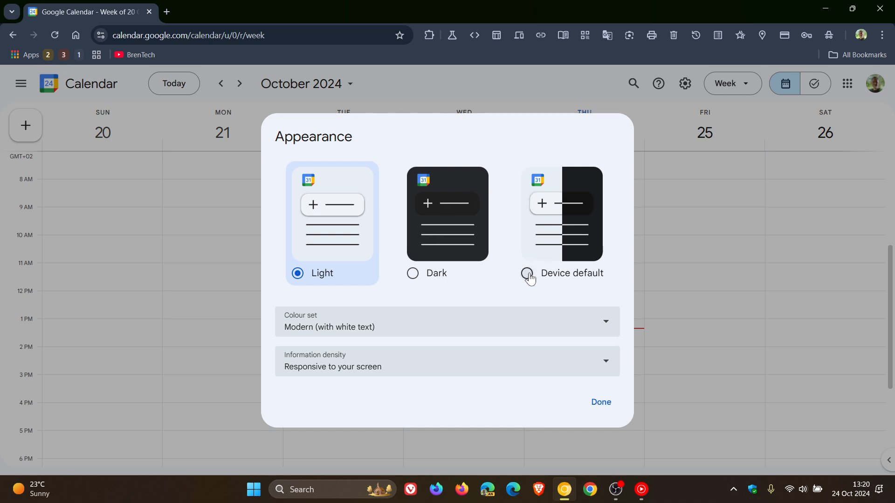
left_click(526, 273)
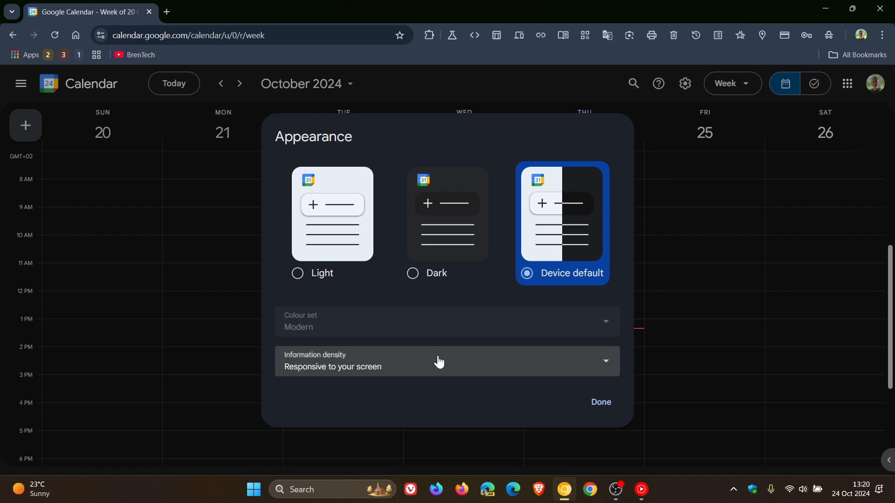
Try Compact density, revert to Responsive to your screen, and confirm with Done
left_click(447, 360)
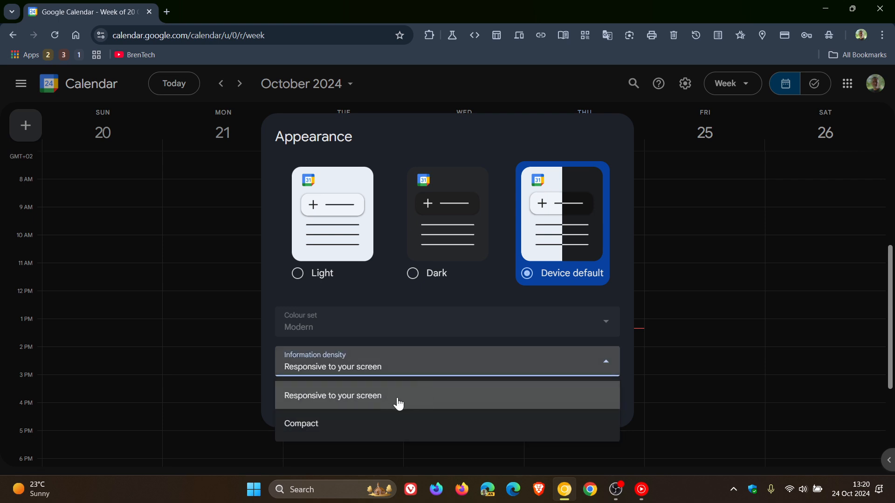
left_click(301, 423)
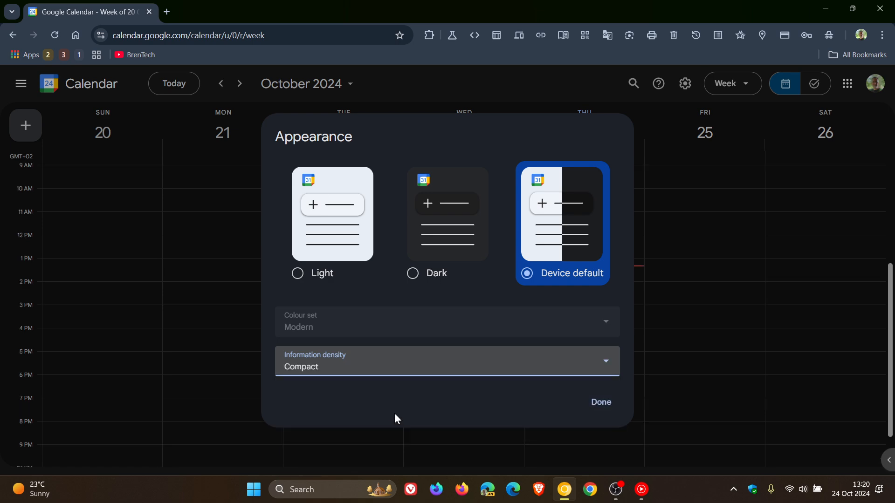
left_click(446, 361)
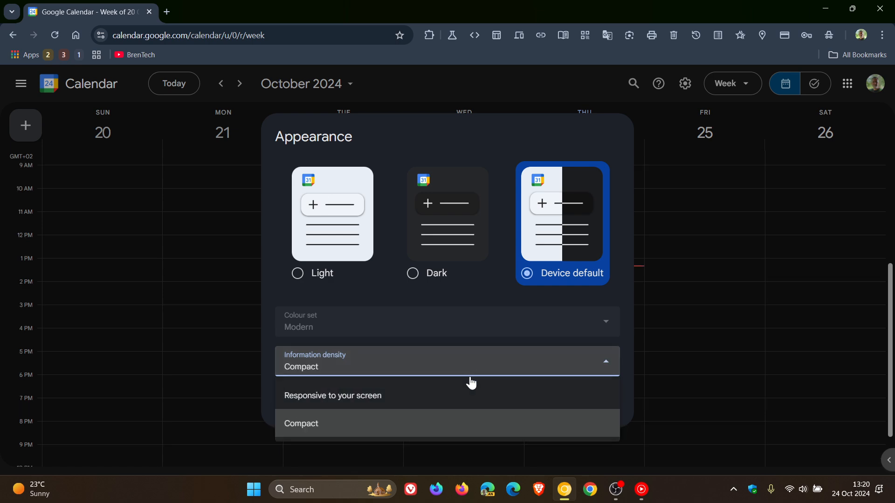
left_click(333, 396)
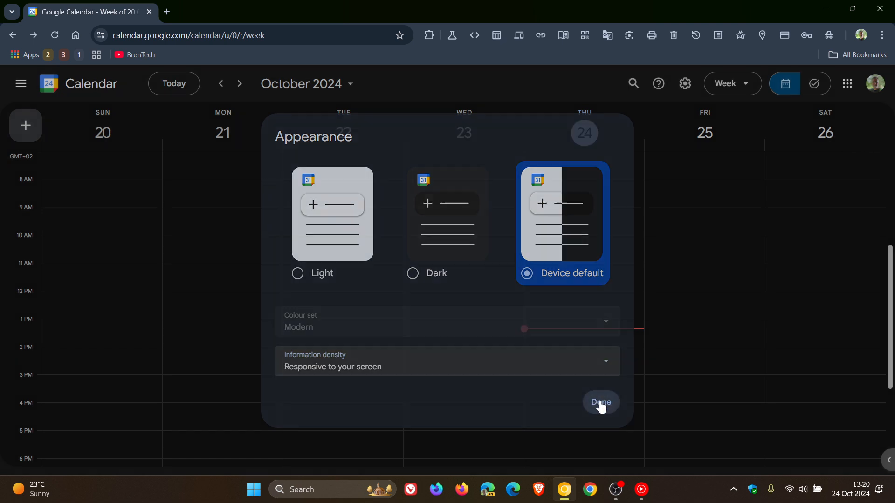
left_click(599, 403)
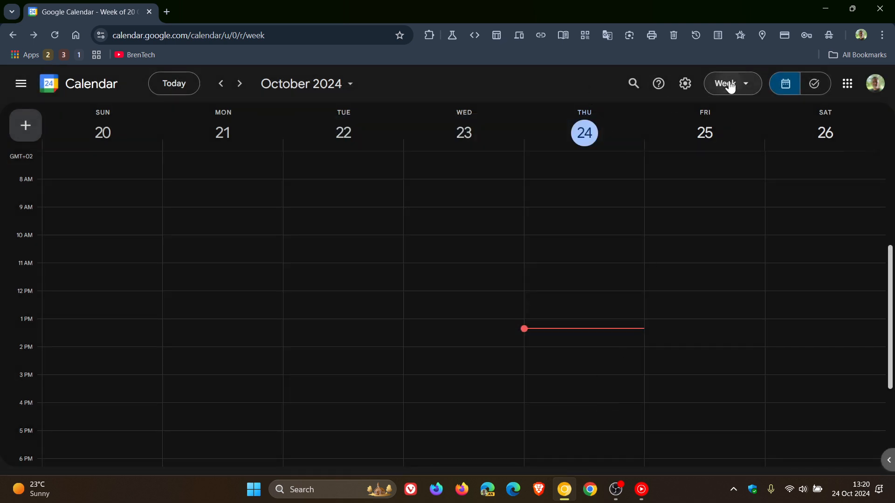
Show October 2024 as a month grid in the dark theme
left_click(729, 83)
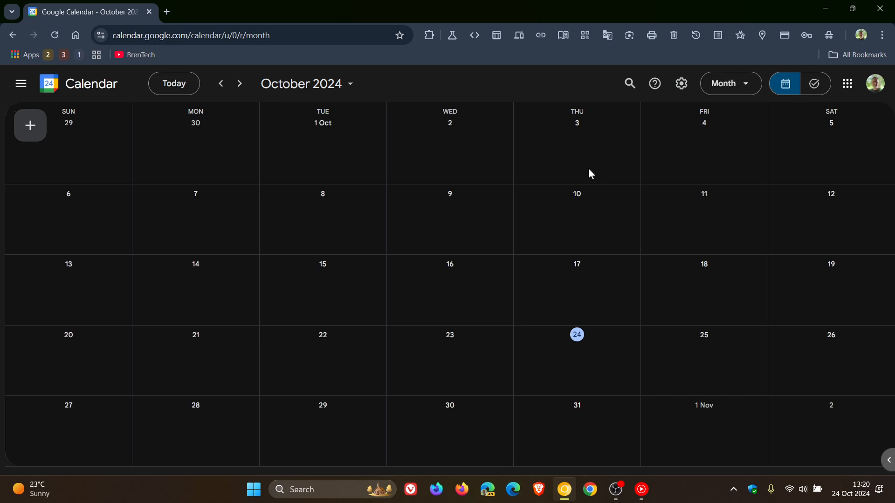
mouse_move(535, 88)
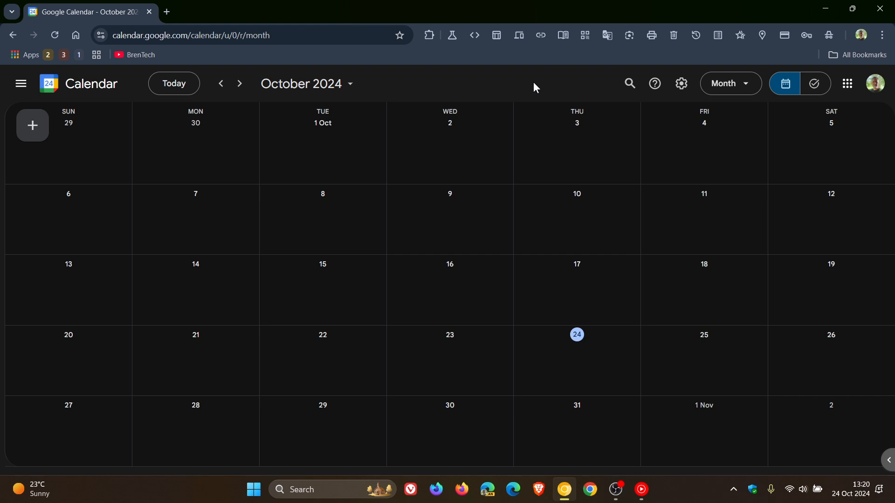
mouse_move(815, 83)
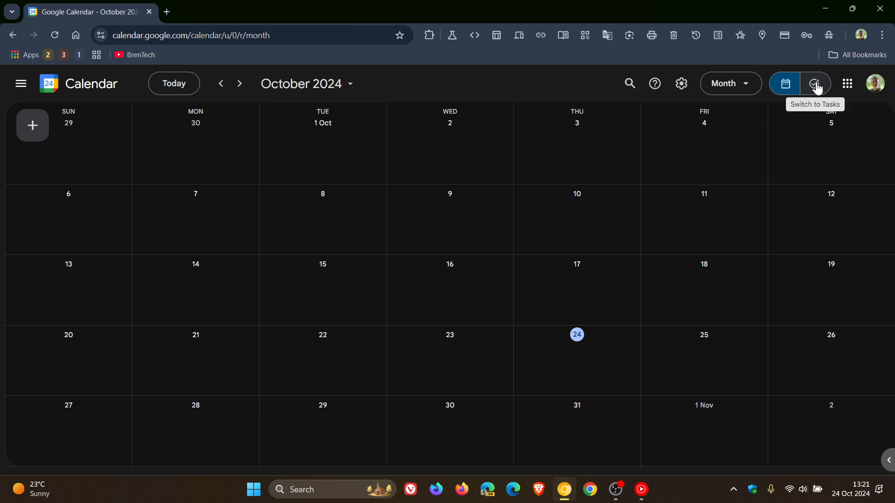
Switch to the Tasks page showing the empty My Tasks list
left_click(815, 83)
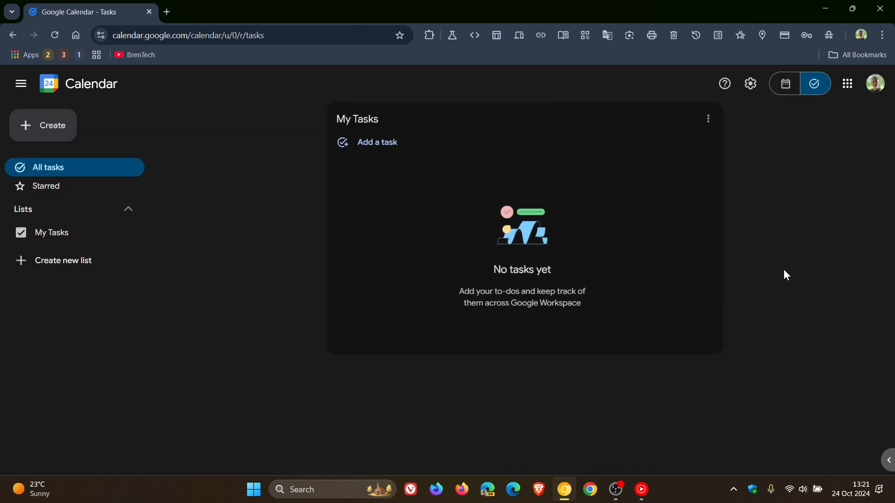
mouse_move(767, 234)
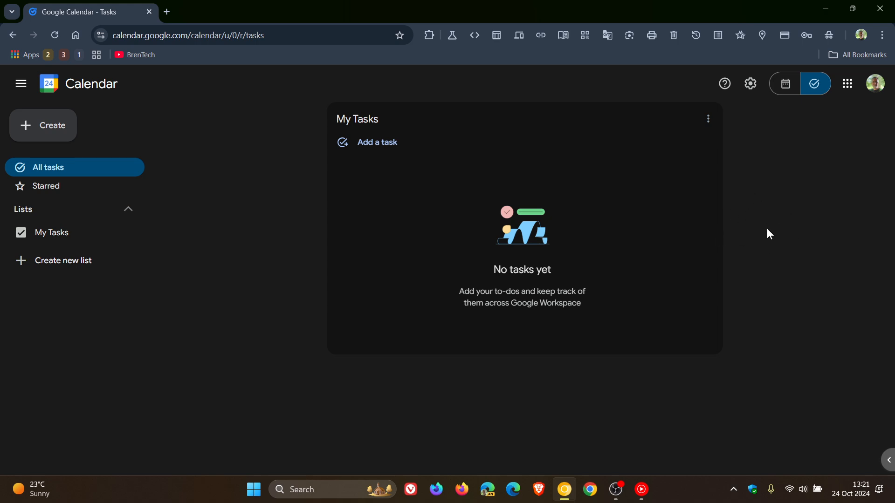
mouse_move(759, 229)
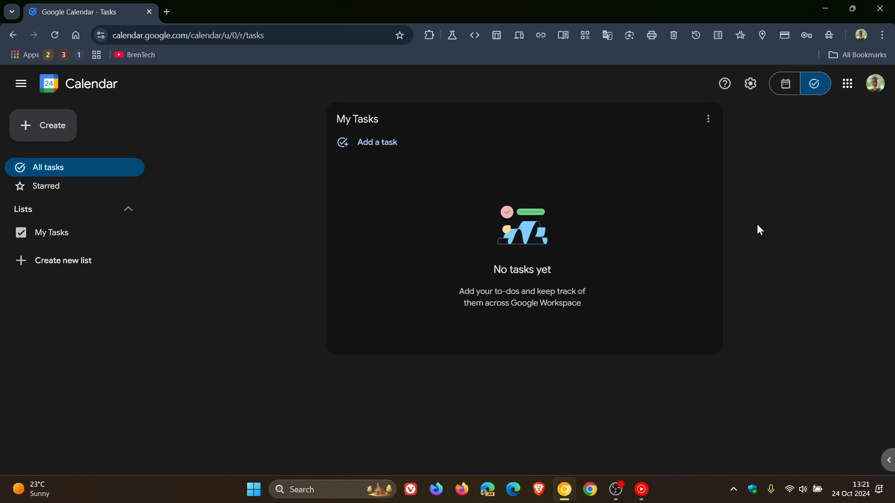
mouse_move(737, 214)
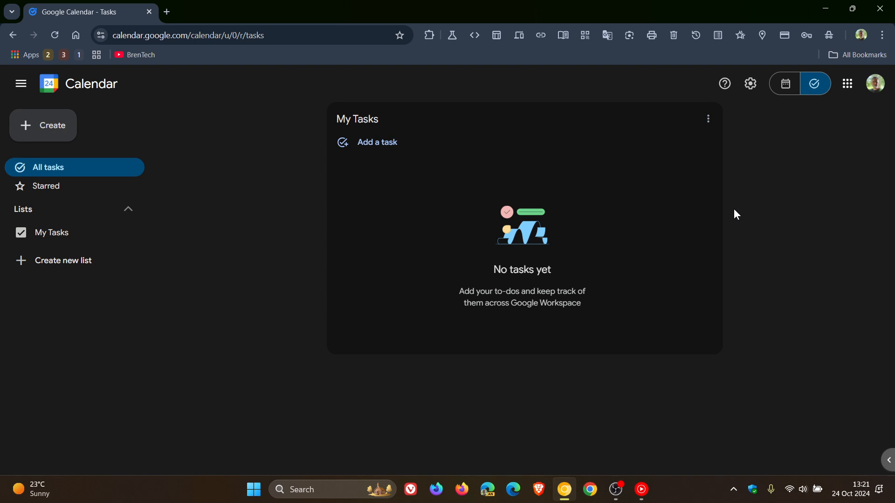
Switch back from Tasks to the October 2024 month calendar
left_click(784, 83)
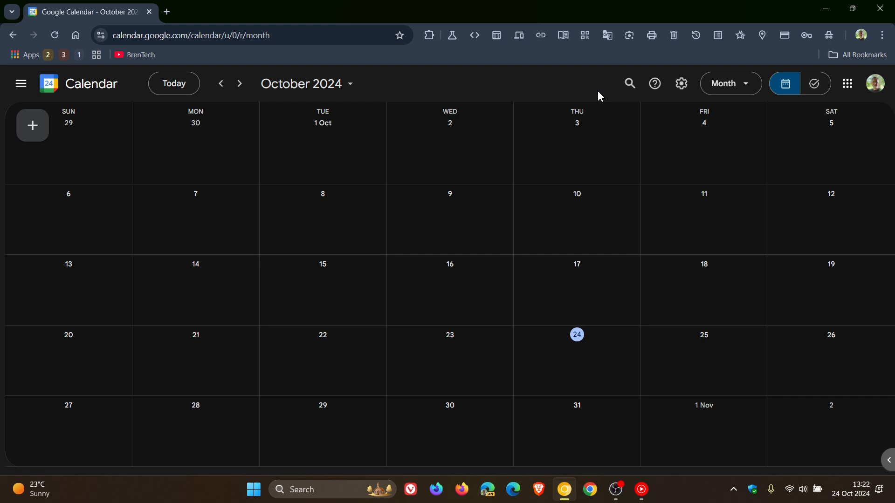
mouse_move(65, 73)
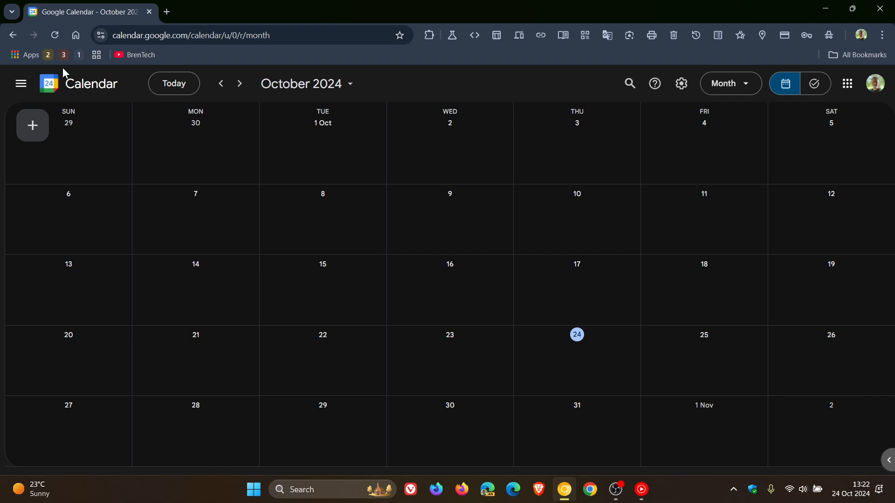